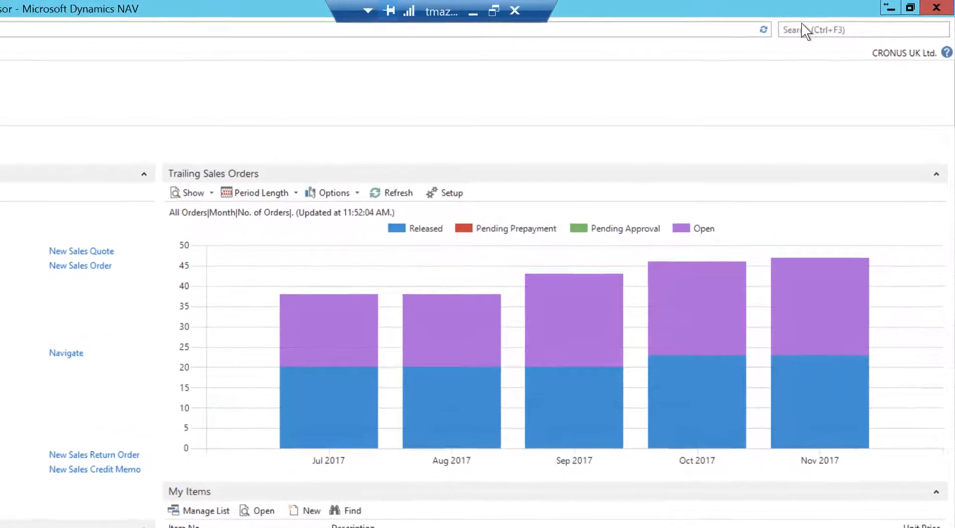
Step: Find 'port' in search and open Portal Framework Applications
{"action": "type", "text": "portal fram"}
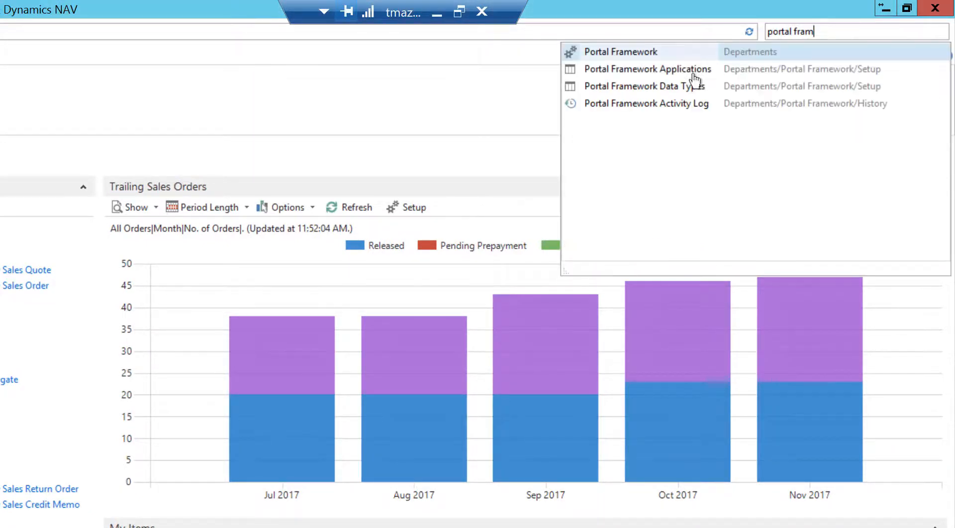
{"action": "left_click", "coordinate": [648, 69]}
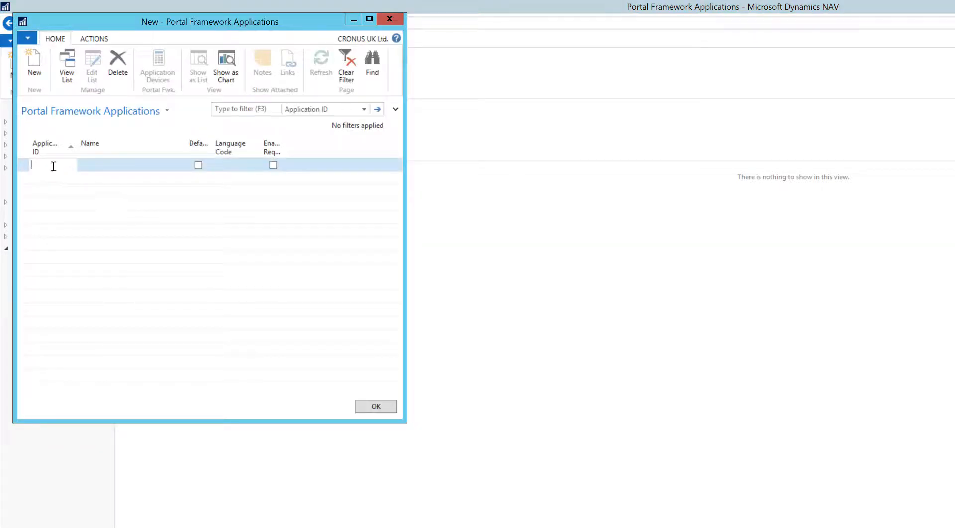
Step: Create portal application SFDC, marked Default, with language code ENG
{"action": "type", "text": "SFDC"}
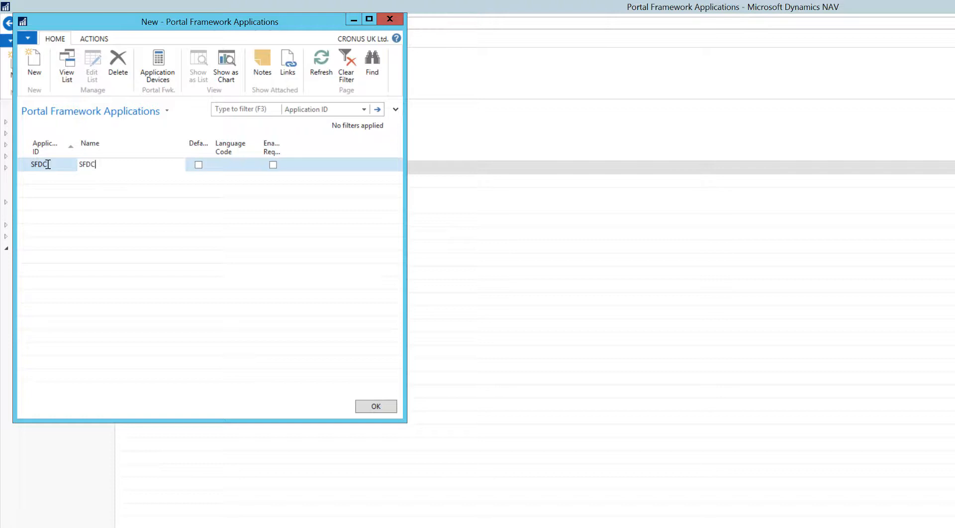
{"action": "left_click", "coordinate": [198, 165]}
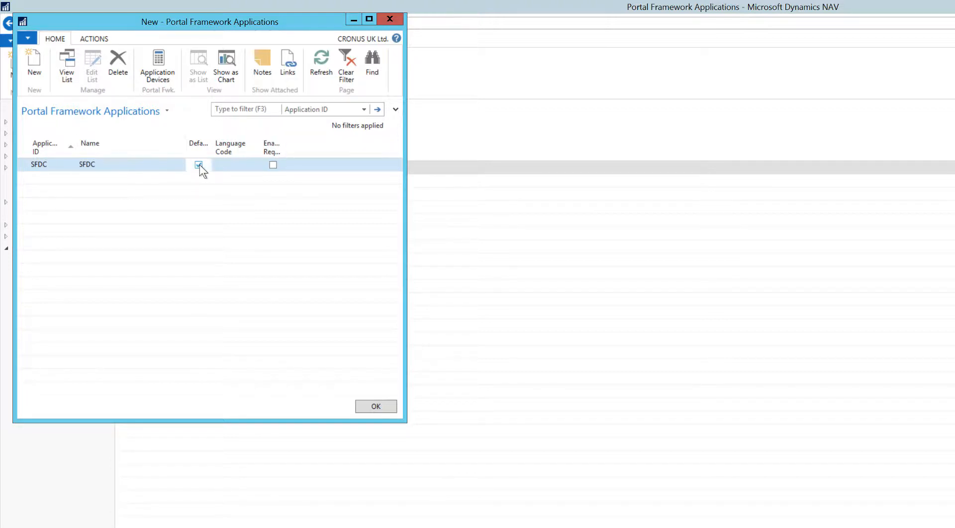
{"action": "left_click", "coordinate": [198, 165]}
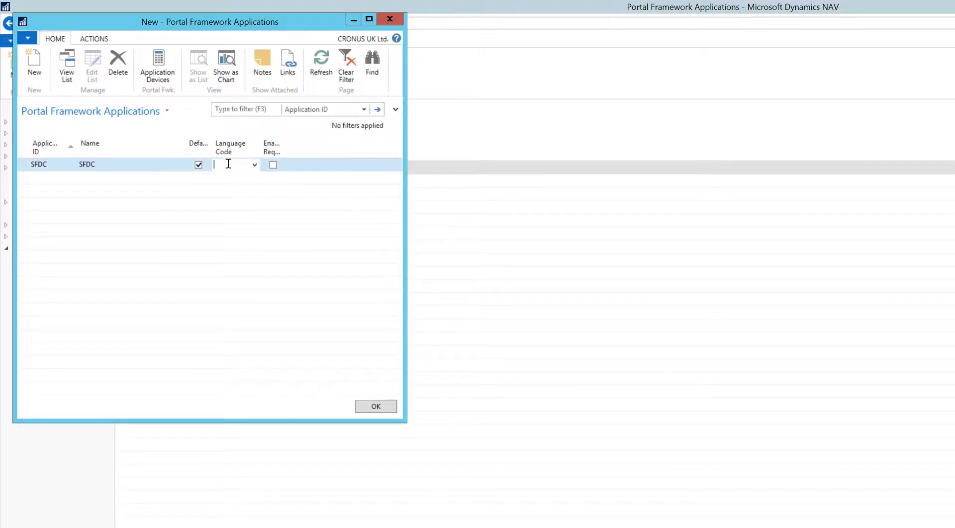
{"action": "type", "text": "eng"}
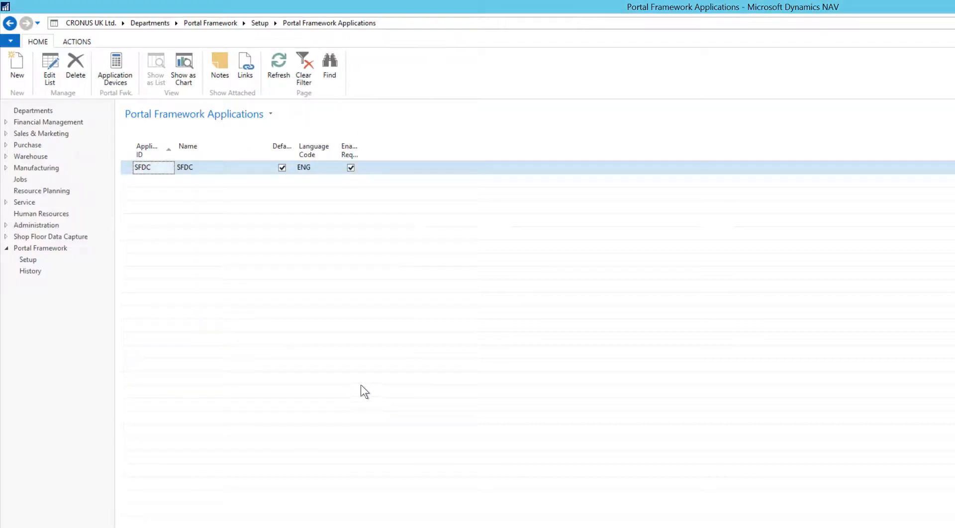
{"action": "mouse_move", "coordinate": [154, 128]}
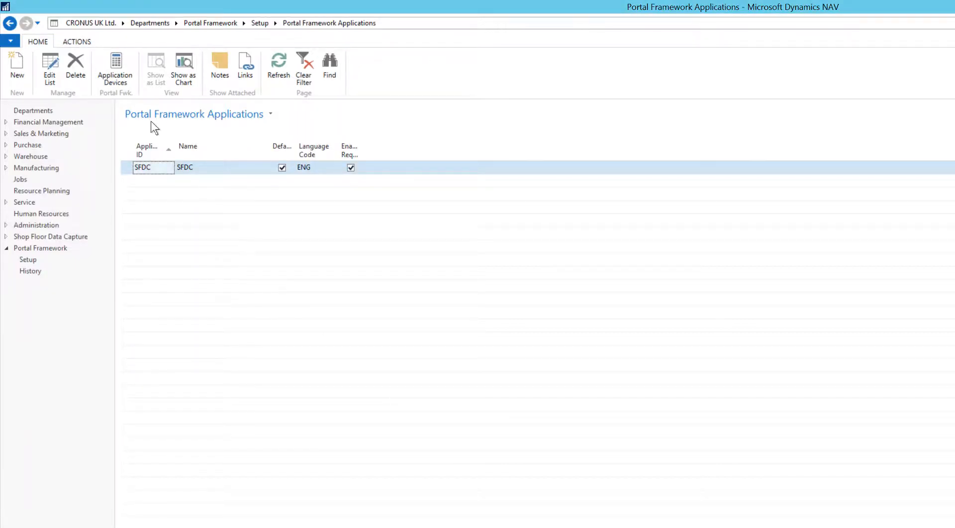
Step: Add device ID 5 described 'Device 5' to SFDC's application devices and save
{"action": "left_click", "coordinate": [114, 67]}
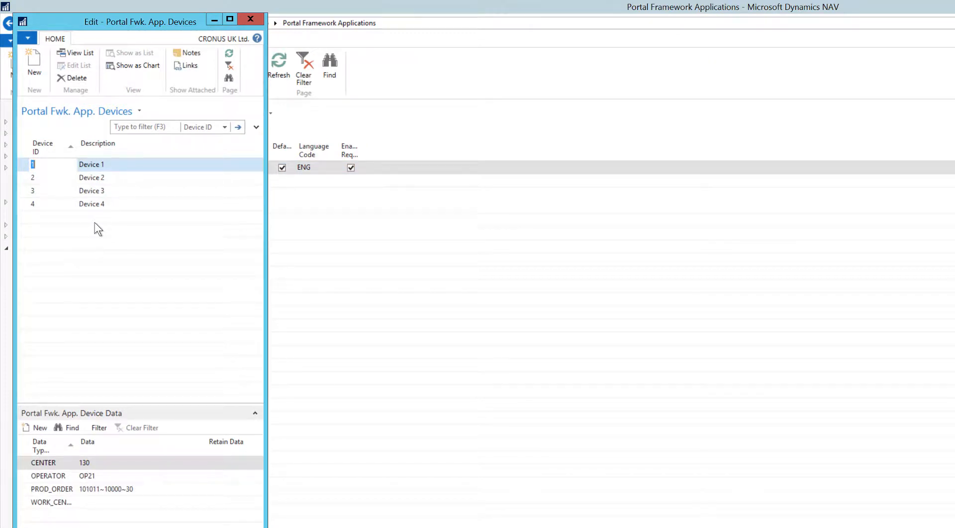
{"action": "left_click", "coordinate": [43, 216]}
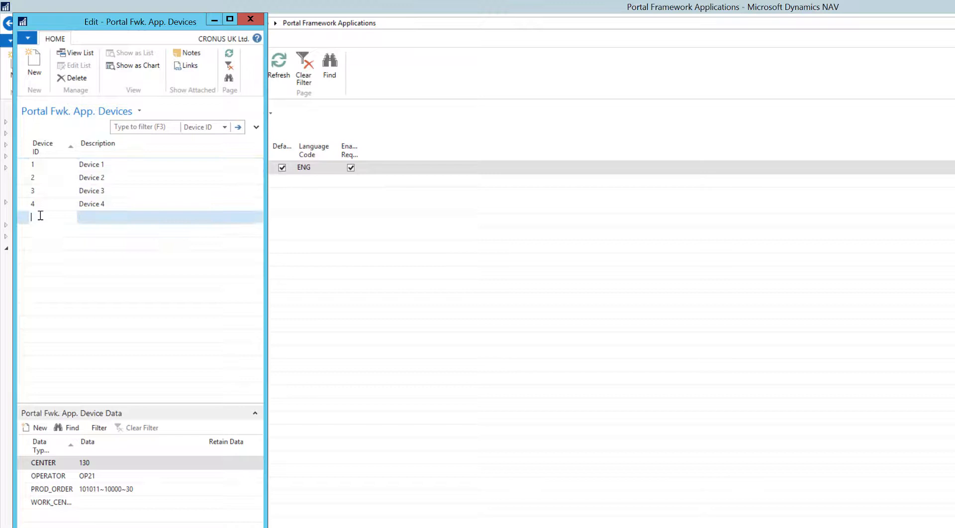
{"action": "type", "text": "5"}
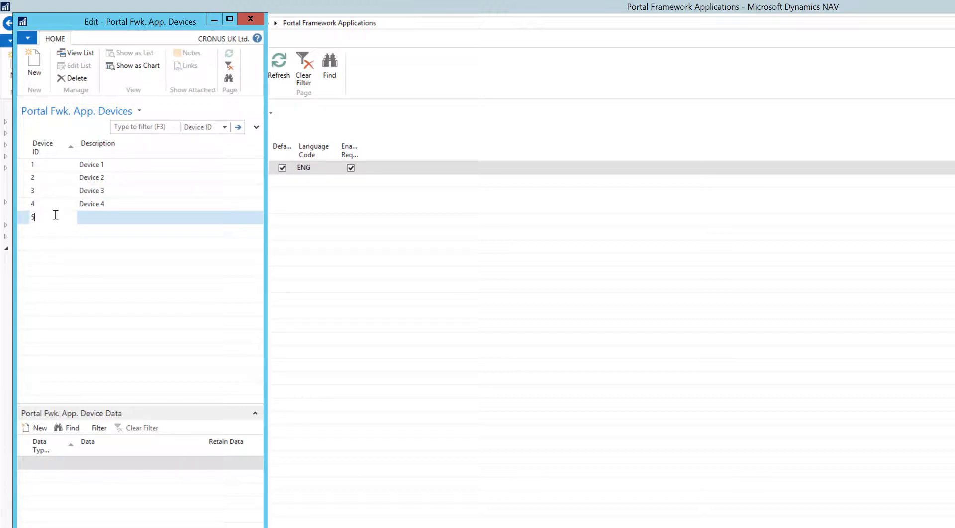
{"action": "mouse_move", "coordinate": [98, 219]}
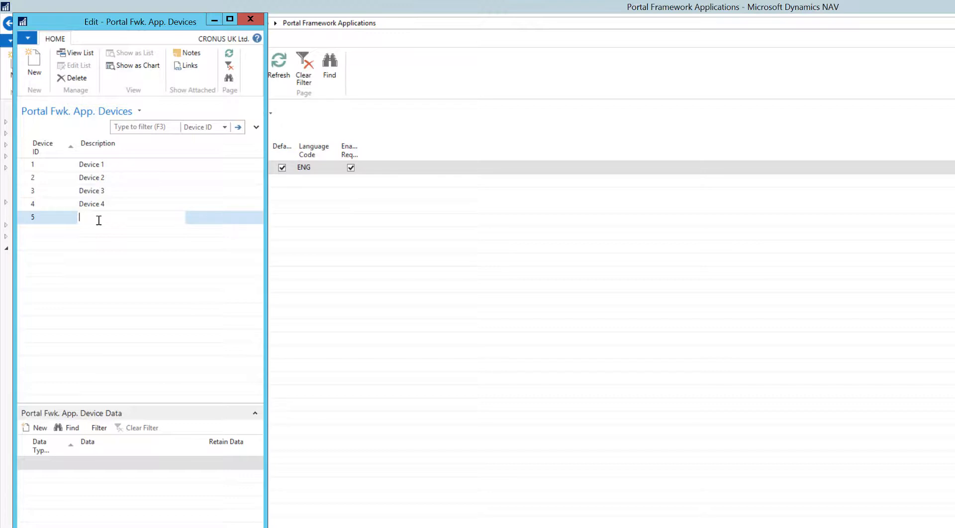
{"action": "type", "text": "Device 5"}
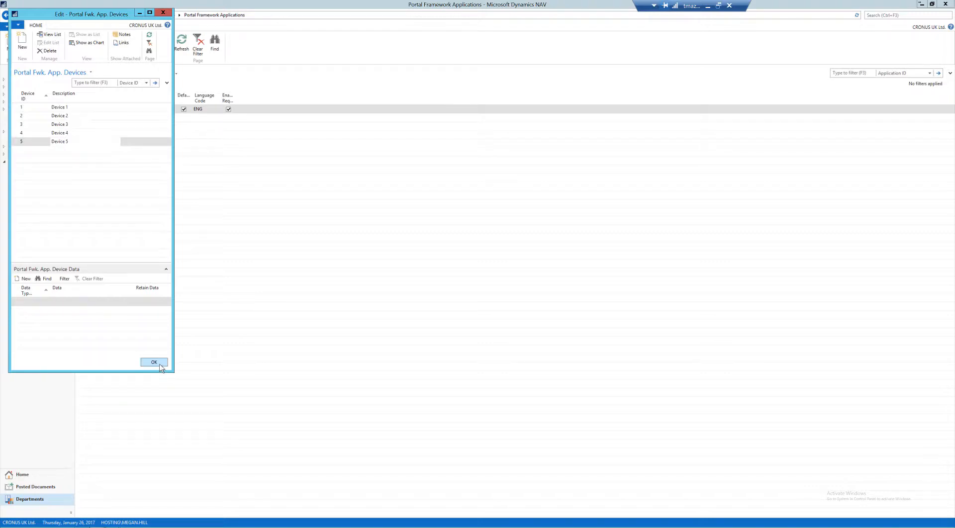
{"action": "left_click", "coordinate": [154, 363]}
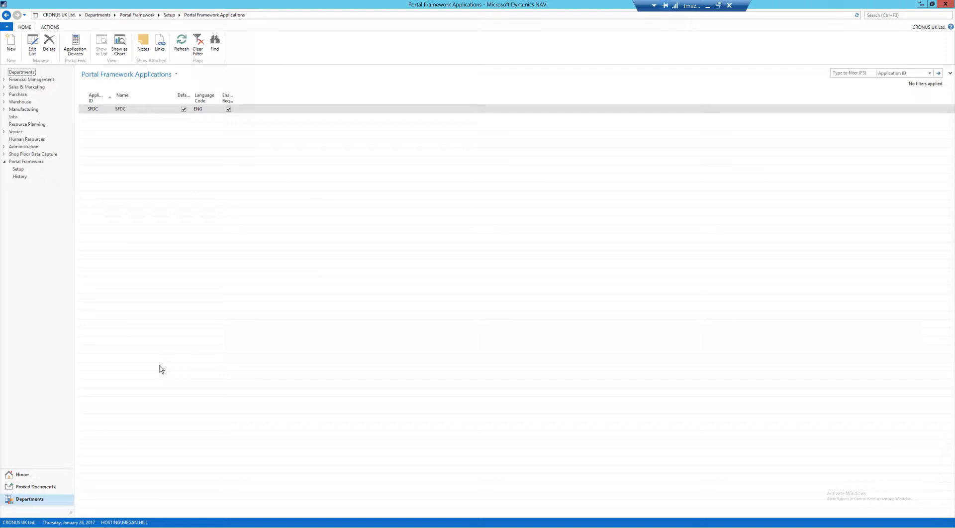
{"action": "mouse_move", "coordinate": [161, 363]}
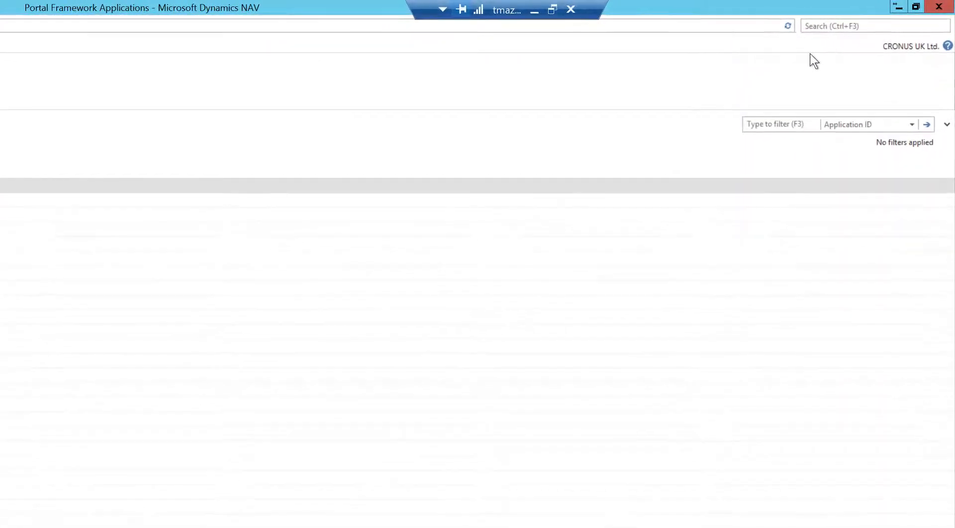
Step: In Portal Framework Data Types, add WORK_CEN described 'Work Center'
{"action": "type", "text": "port"}
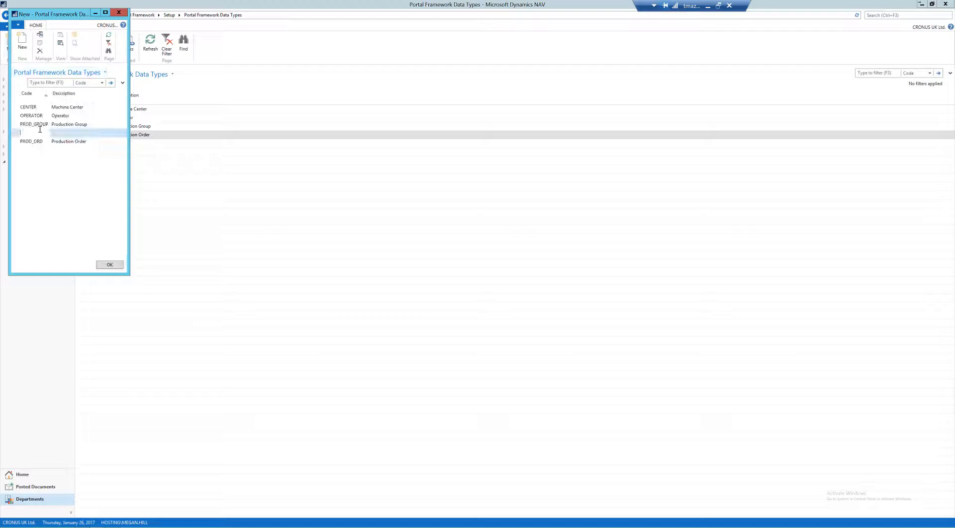
{"action": "type", "text": "W"}
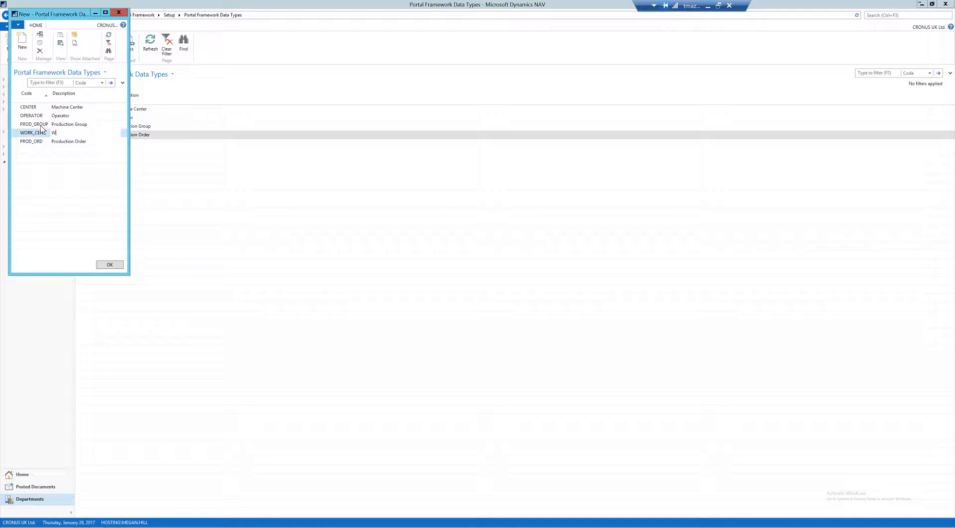
{"action": "type", "text": "ork Center"}
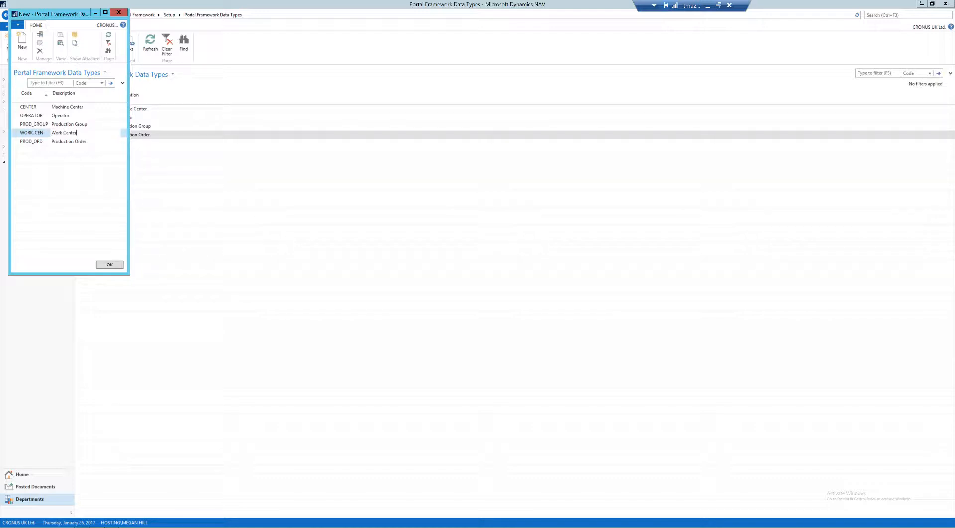
{"action": "left_click", "coordinate": [109, 265]}
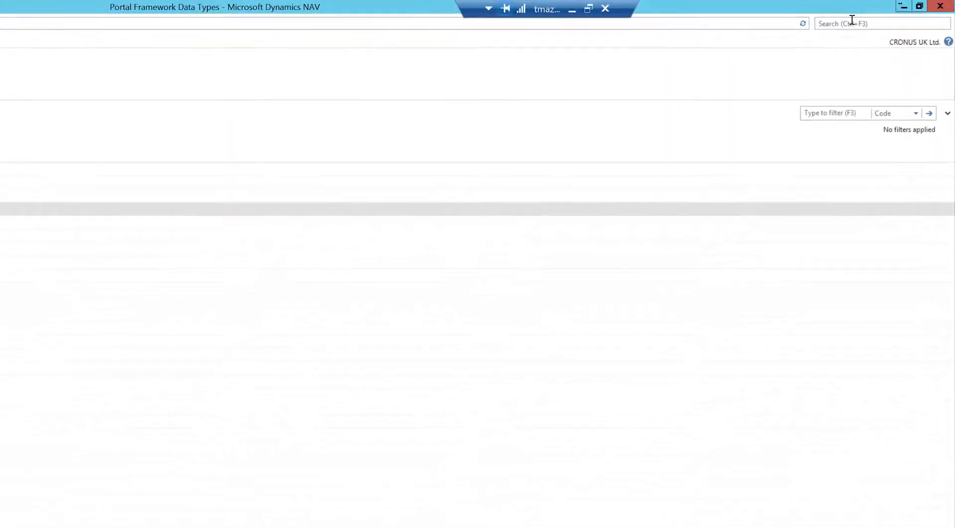
Step: Open SFDC Setup and set its Portal Fwk. Application ID to SFDC
{"action": "type", "text": "sfdc s"}
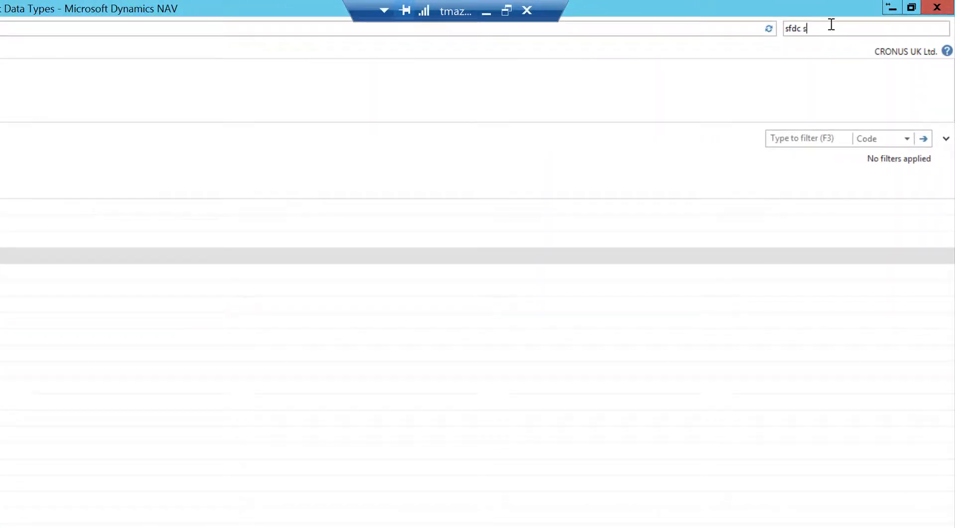
{"action": "type", "text": "e"}
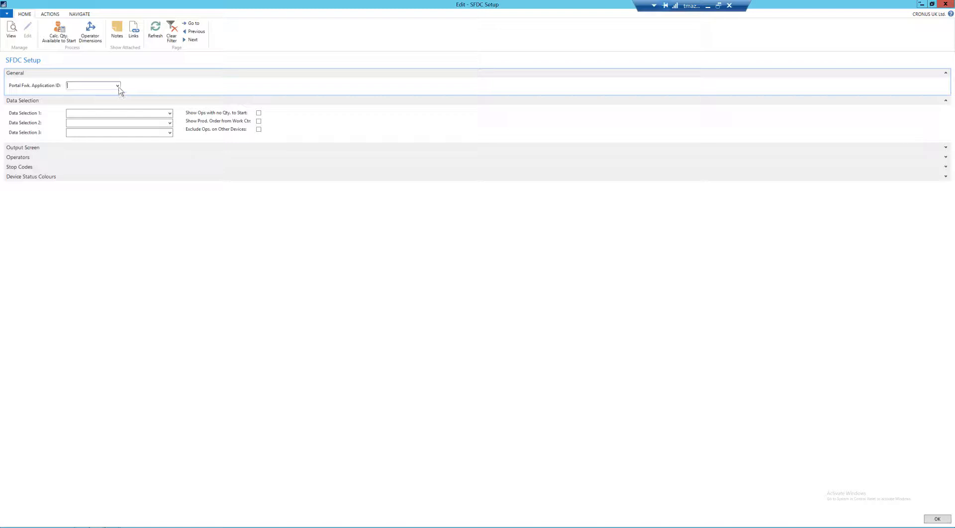
{"action": "left_click", "coordinate": [116, 85]}
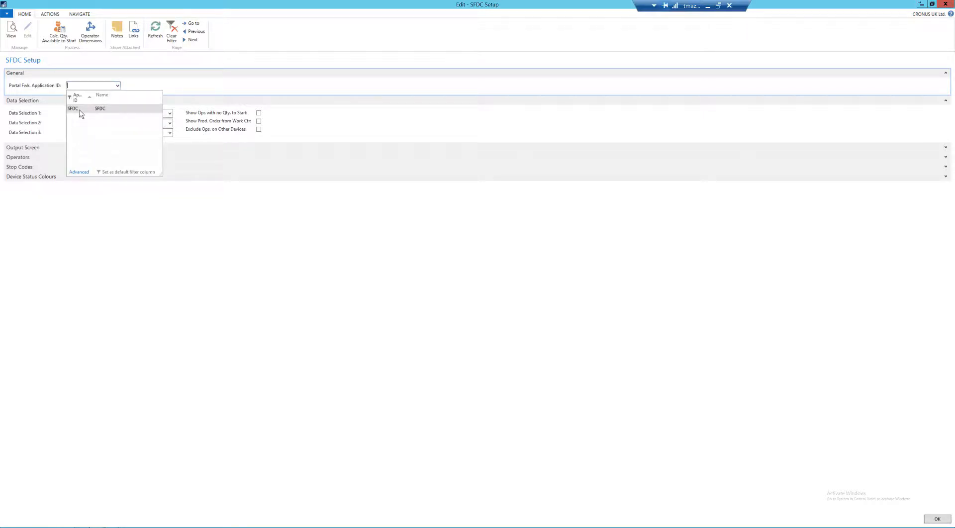
{"action": "left_click", "coordinate": [73, 108]}
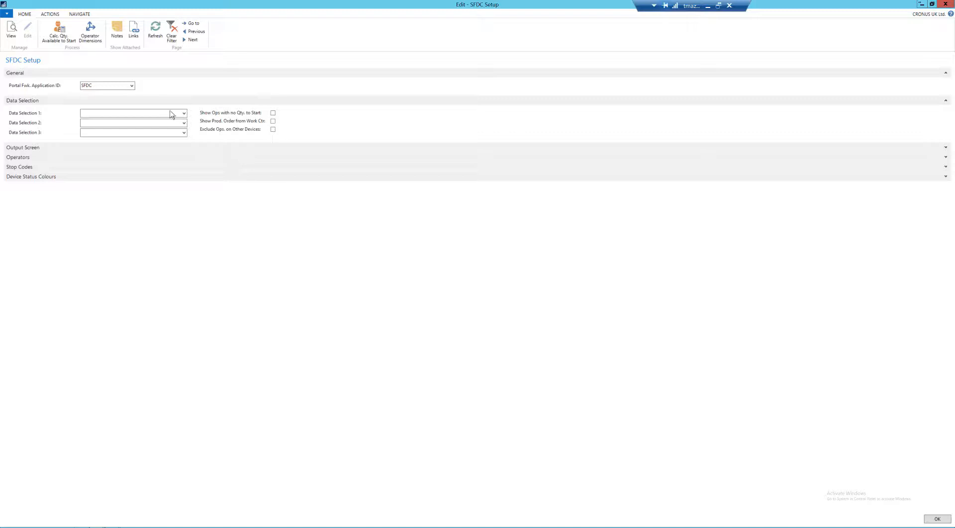
Step: Pick CENTER and PROD_ORD data selections; enable Exclude Ops. on Other Devices and Show Prod. Order from Work Ctr
{"action": "left_click", "coordinate": [184, 114]}
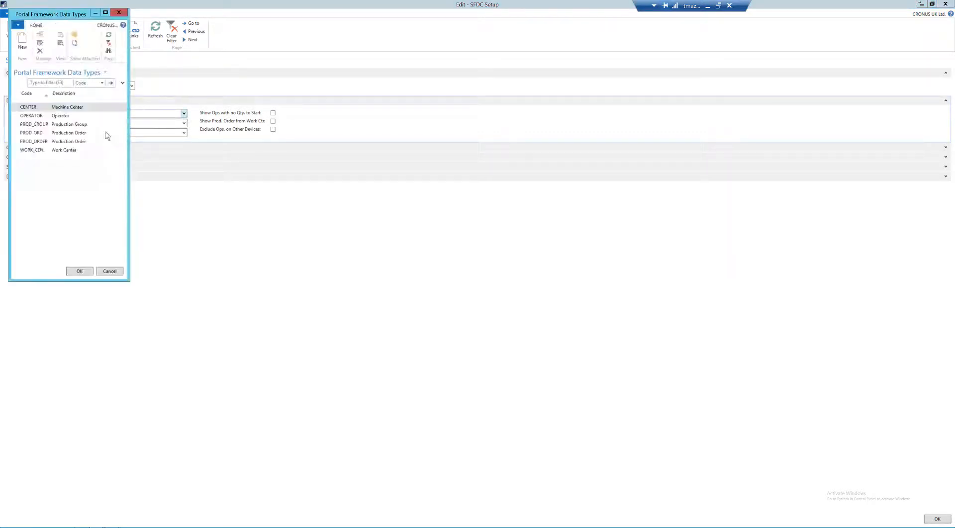
{"action": "left_click", "coordinate": [68, 108]}
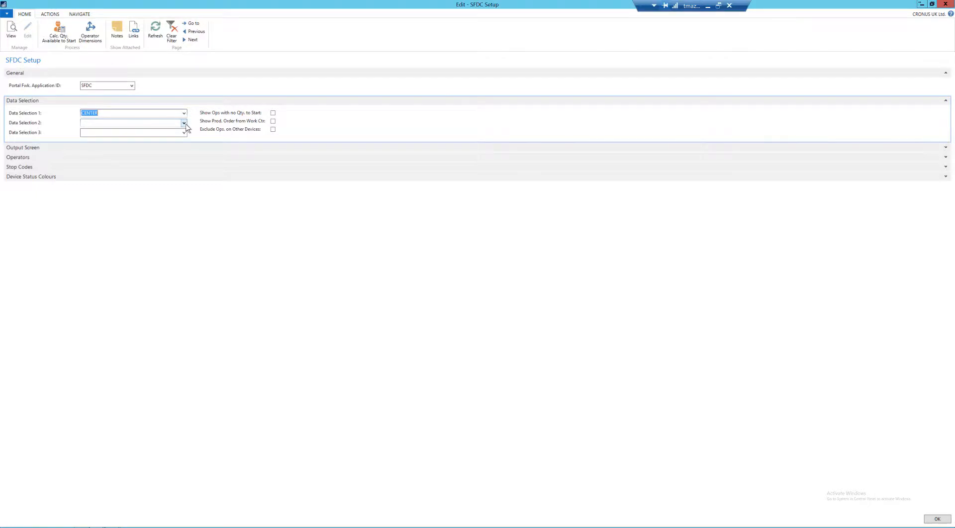
{"action": "left_click", "coordinate": [184, 122]}
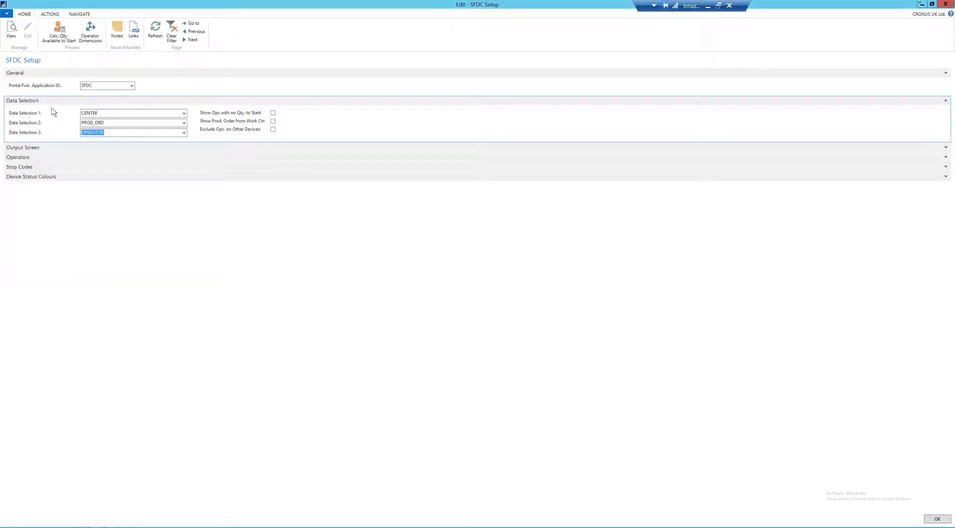
{"action": "mouse_move", "coordinate": [201, 128]}
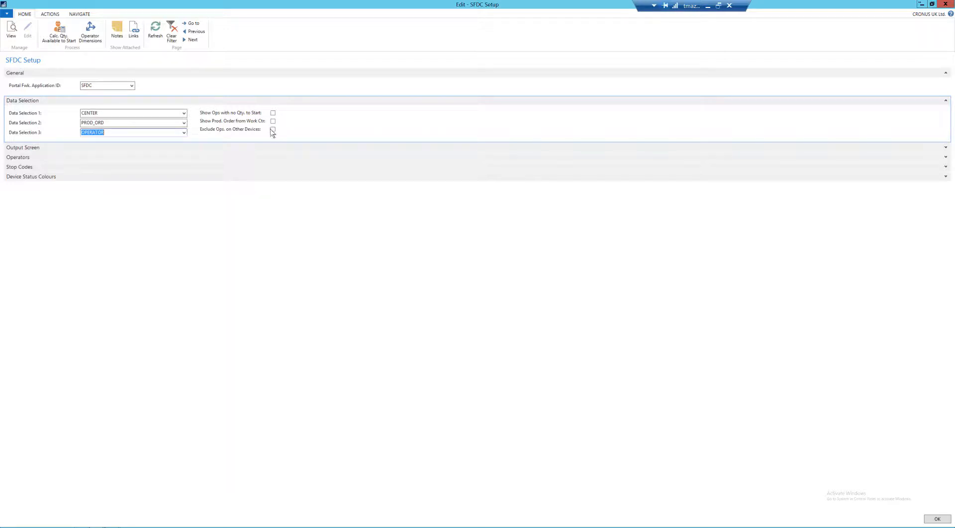
{"action": "left_click", "coordinate": [272, 129]}
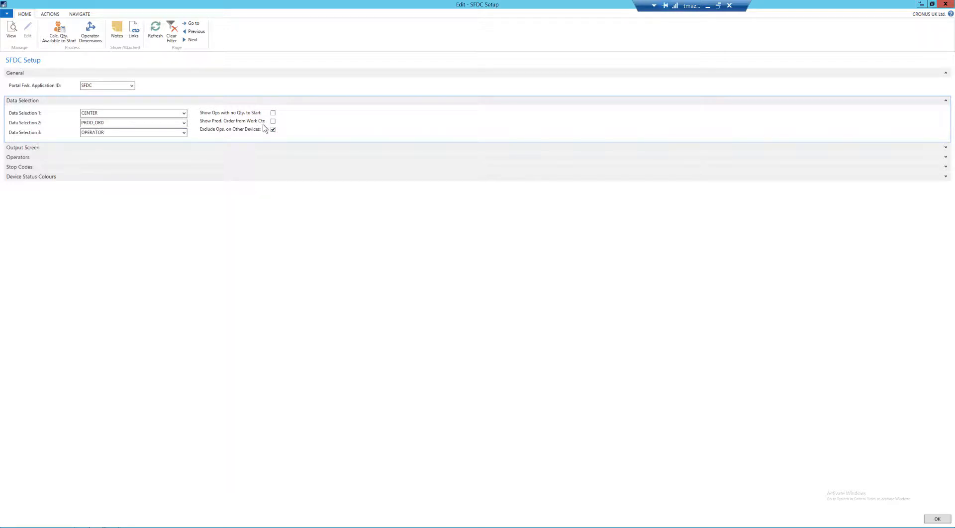
{"action": "left_click", "coordinate": [274, 121]}
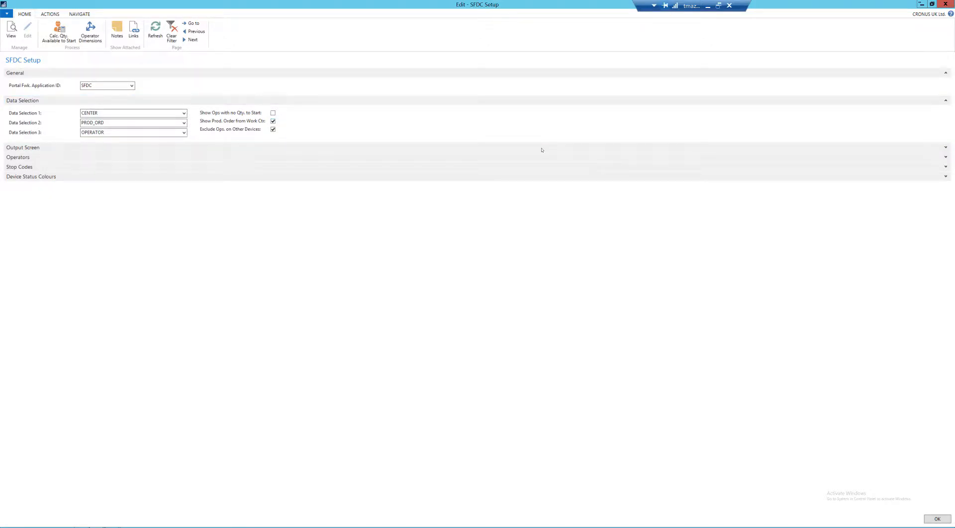
{"action": "mouse_move", "coordinate": [947, 151]}
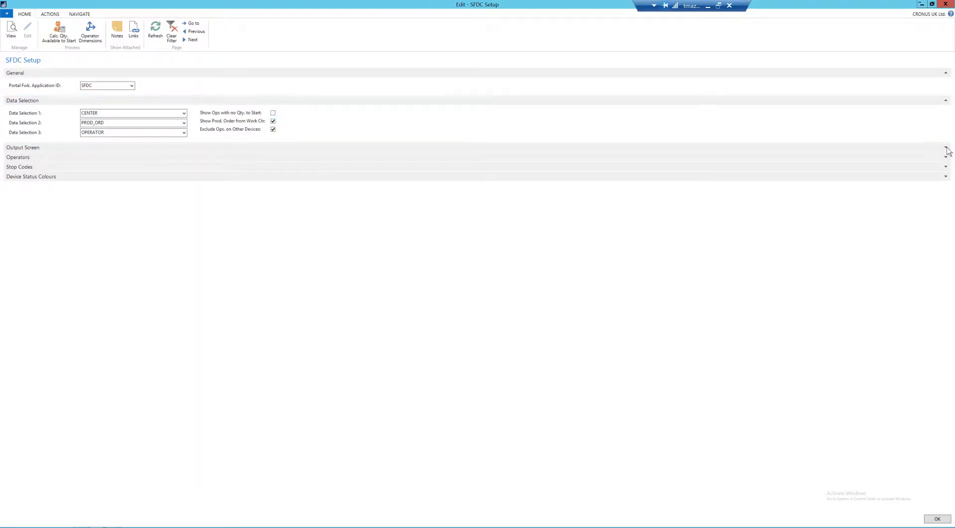
Step: Expand the Output Screen FastTab and enable Allow Device Switching
{"action": "left_click", "coordinate": [944, 147]}
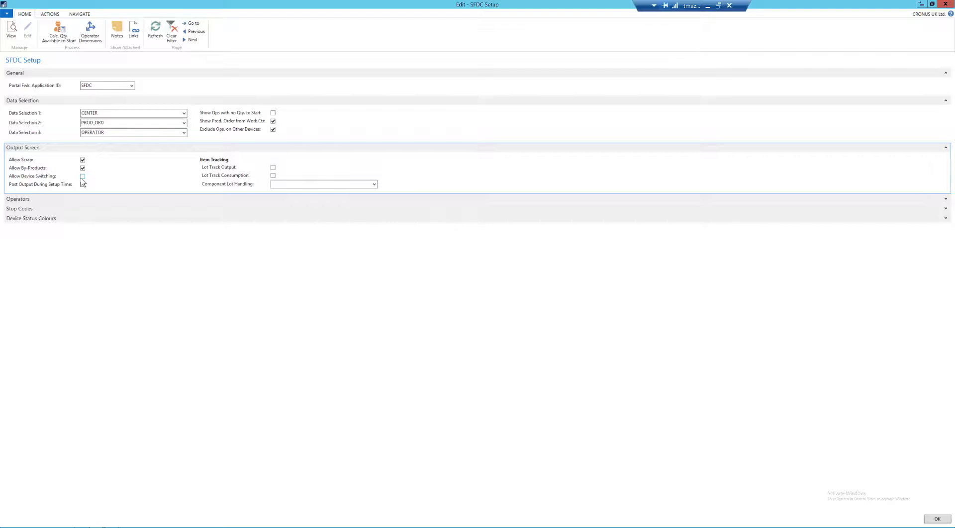
{"action": "left_click", "coordinate": [82, 176]}
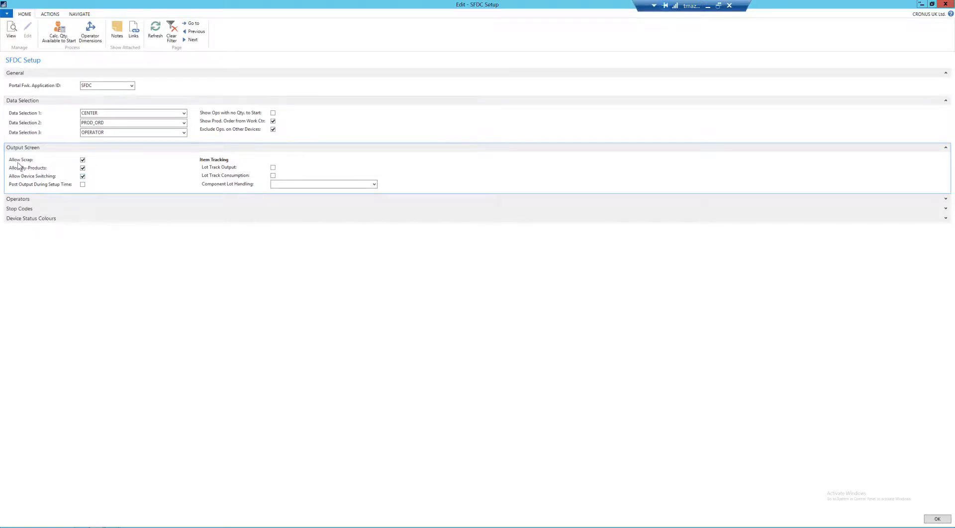
{"action": "mouse_move", "coordinate": [33, 176]}
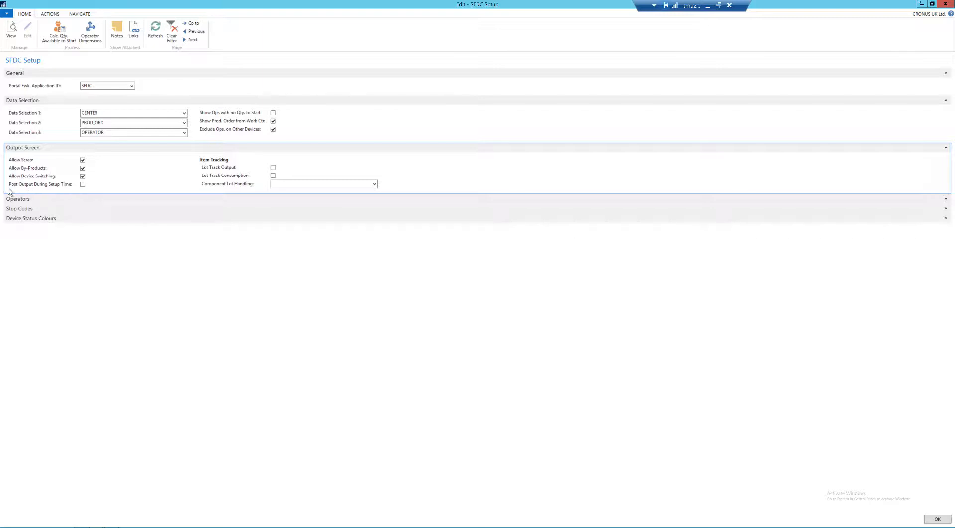
{"action": "mouse_move", "coordinate": [27, 188]}
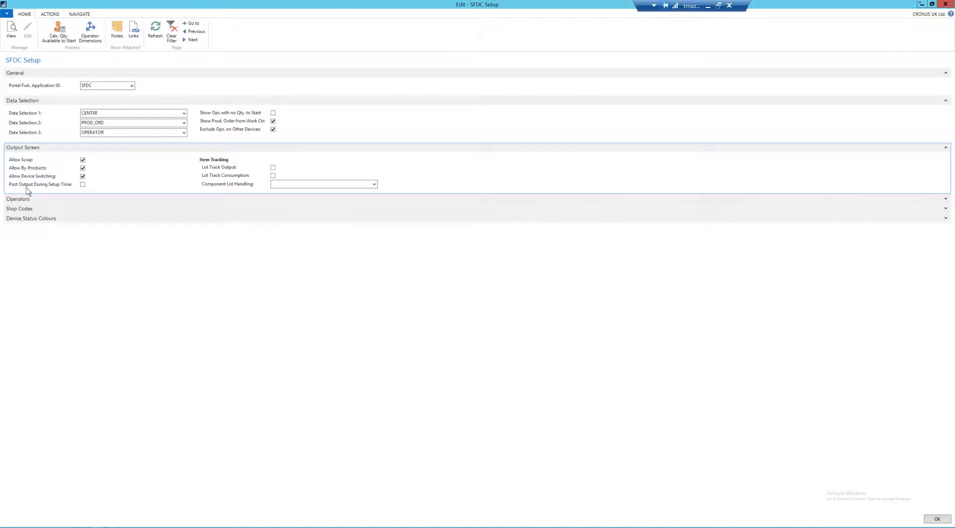
{"action": "mouse_move", "coordinate": [67, 190]}
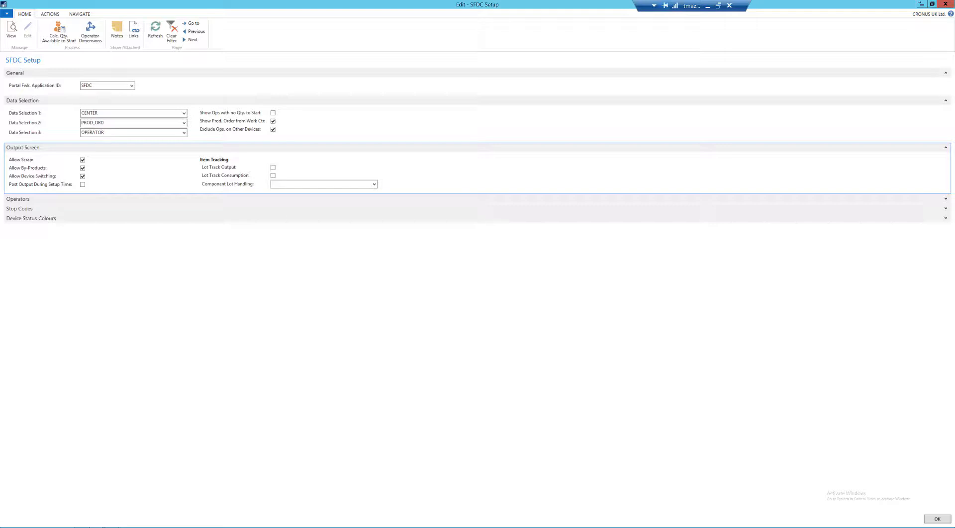
{"action": "mouse_move", "coordinate": [613, 191]}
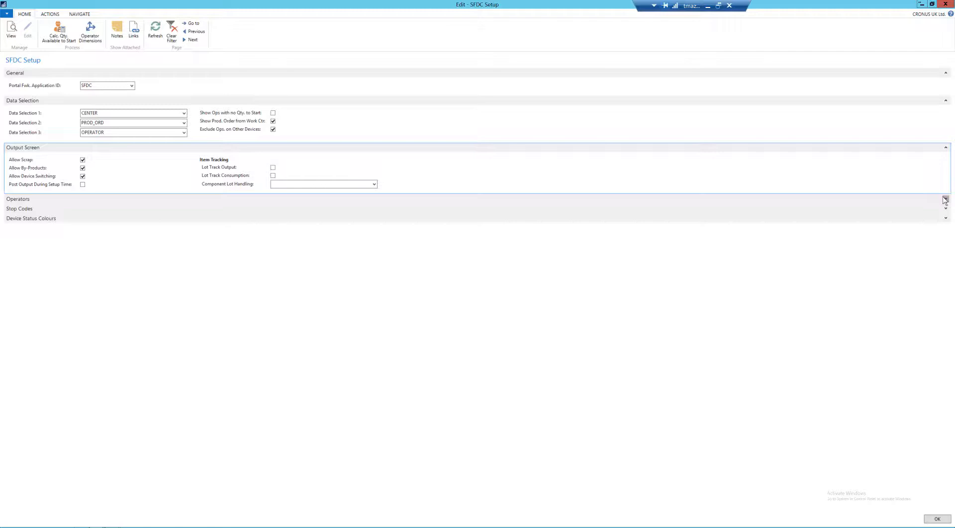
Step: Expand the Operators FastTab and enable Show No. of Exp. Operators
{"action": "left_click", "coordinate": [944, 198]}
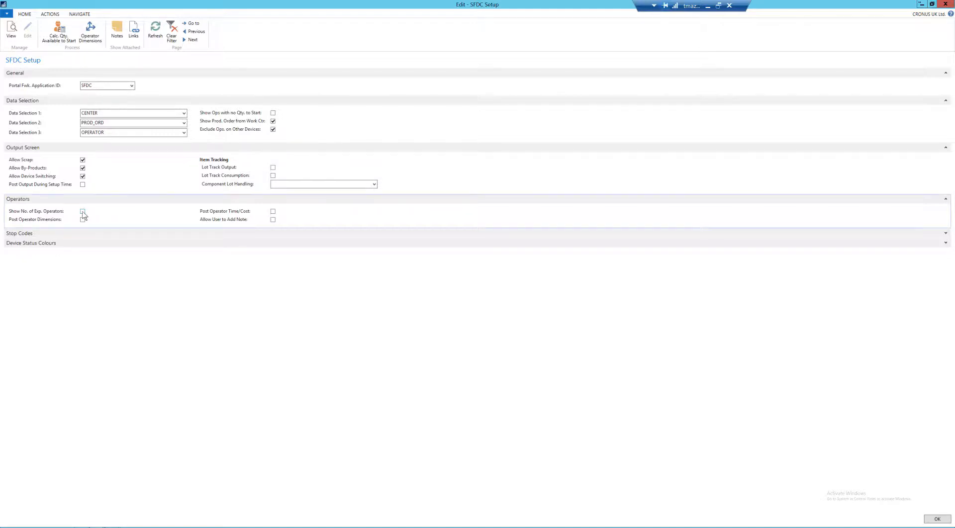
{"action": "left_click", "coordinate": [82, 211]}
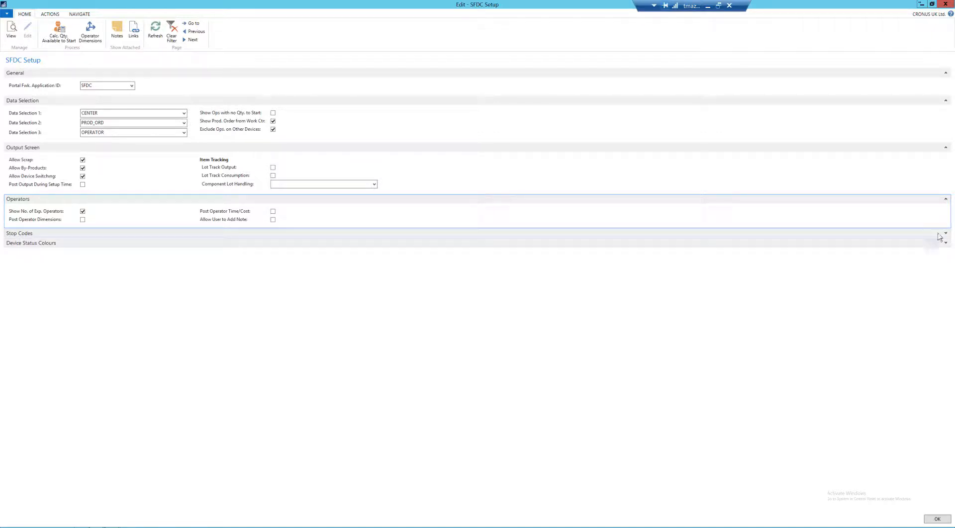
Step: Expand the Stop Codes FastTab to review COMPLETE, SETUP and SHIFT codes
{"action": "left_click", "coordinate": [945, 233]}
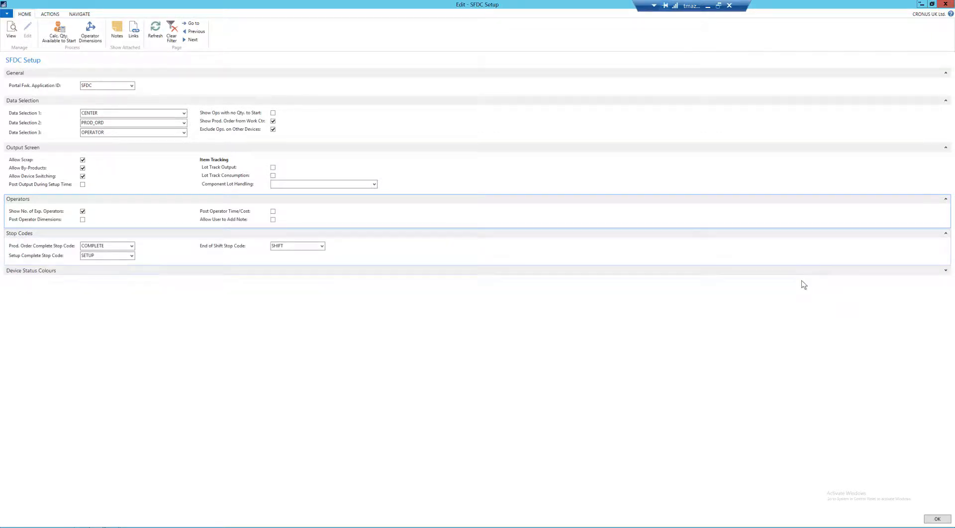
{"action": "mouse_move", "coordinate": [775, 283]}
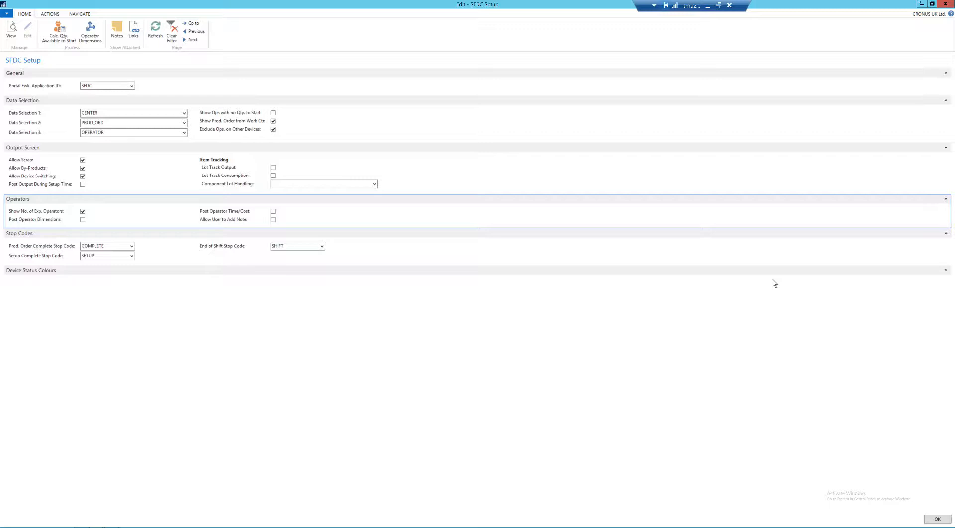
{"action": "mouse_move", "coordinate": [814, 277]}
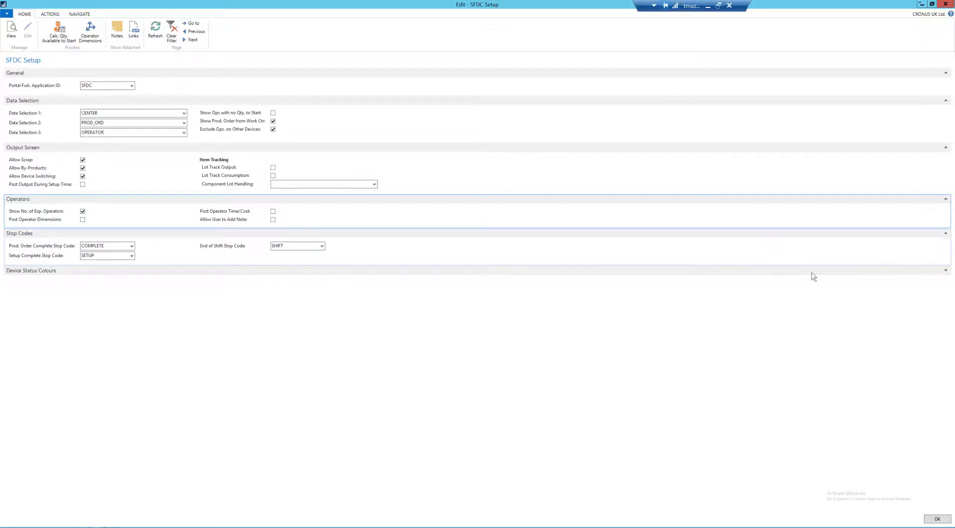
{"action": "mouse_move", "coordinate": [947, 272]}
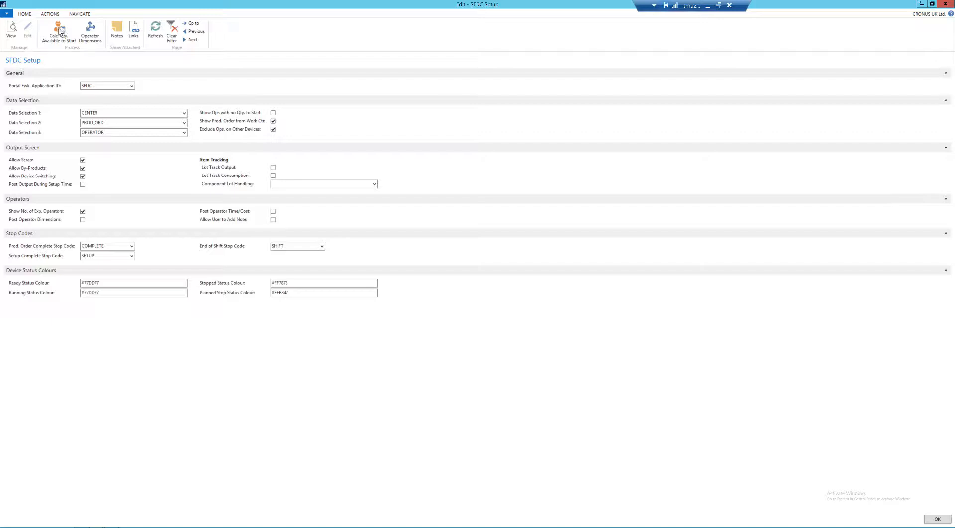
{"action": "mouse_move", "coordinate": [60, 31]}
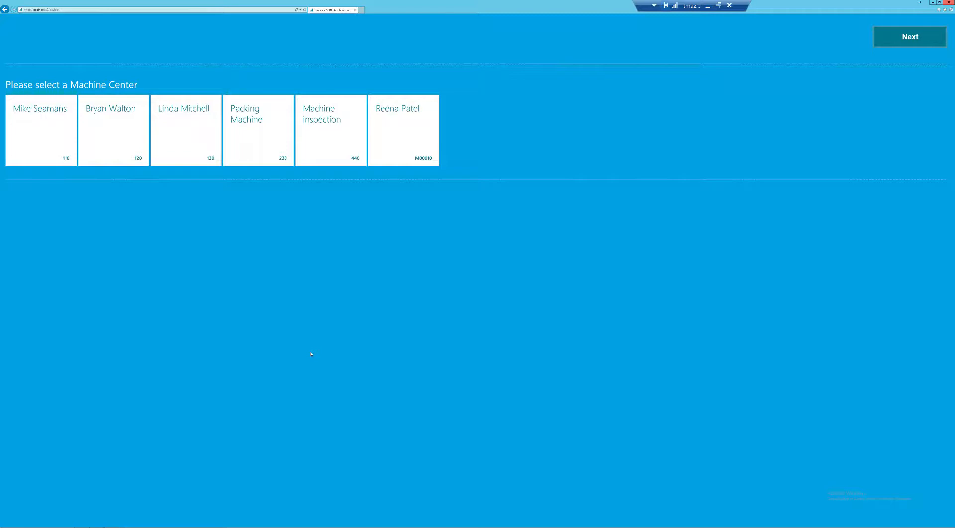
{"action": "mouse_move", "coordinate": [115, 127]}
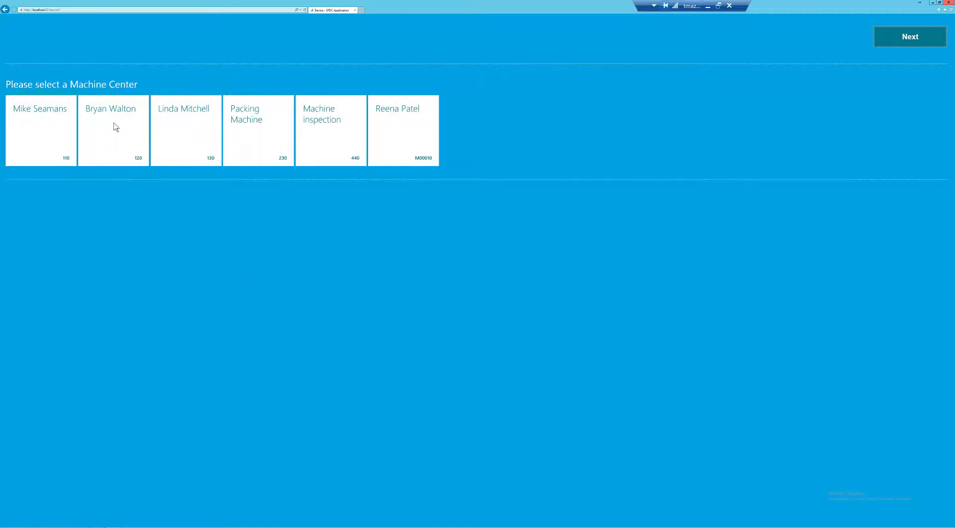
{"action": "left_click", "coordinate": [113, 130]}
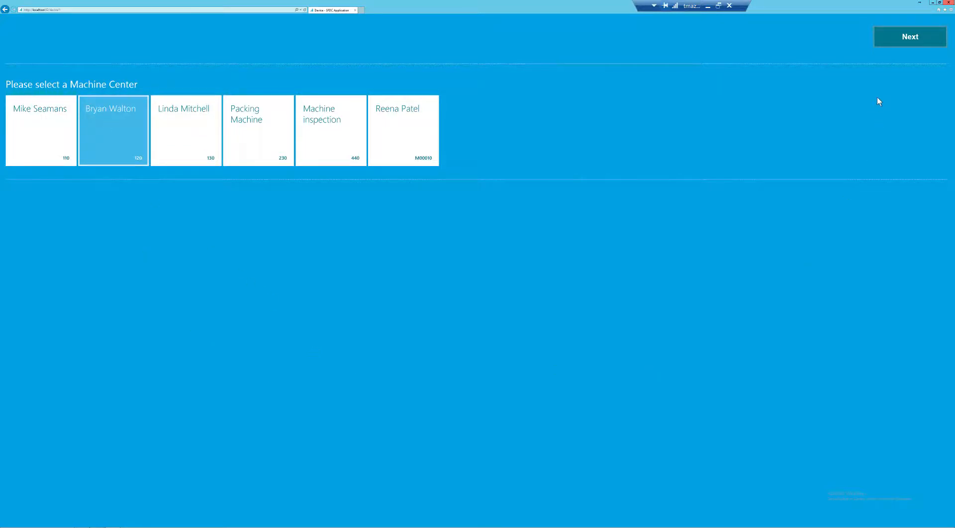
{"action": "left_click", "coordinate": [910, 37]}
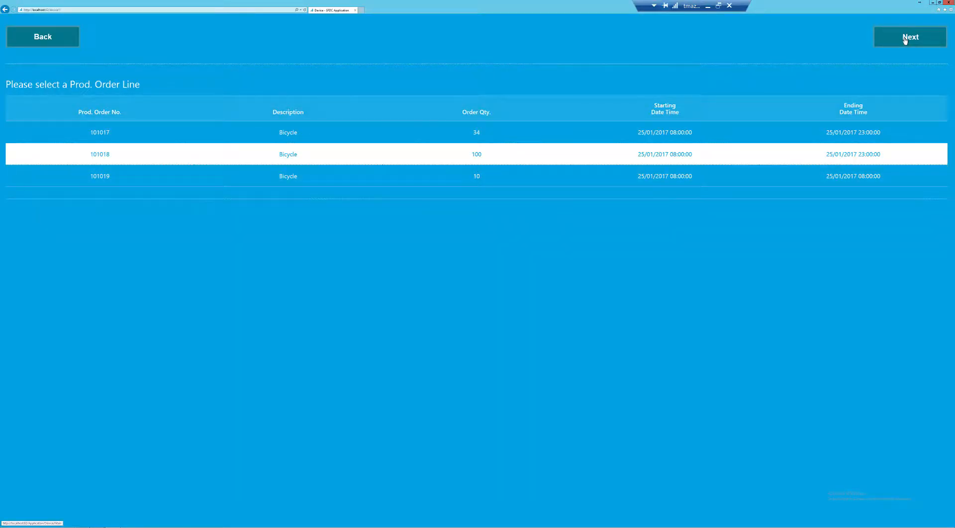
{"action": "left_click", "coordinate": [910, 36]}
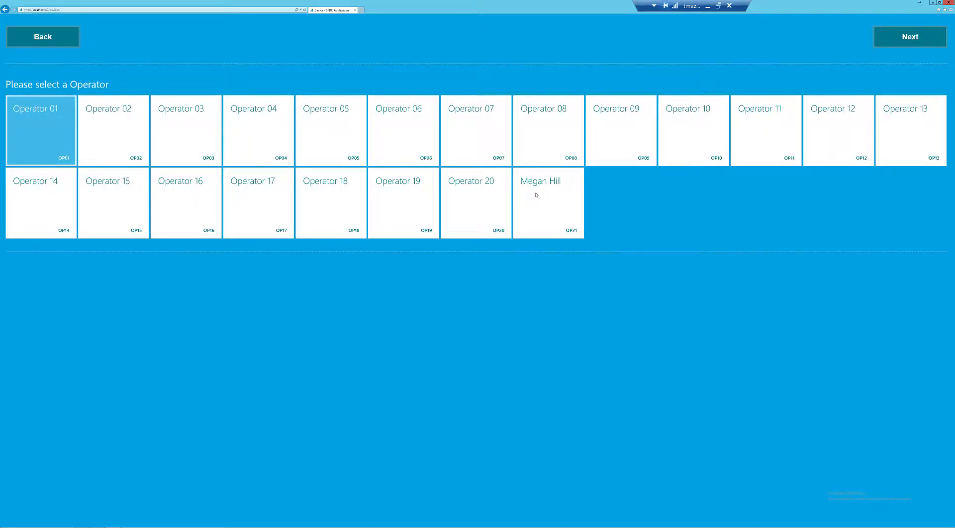
{"action": "mouse_move", "coordinate": [538, 194]}
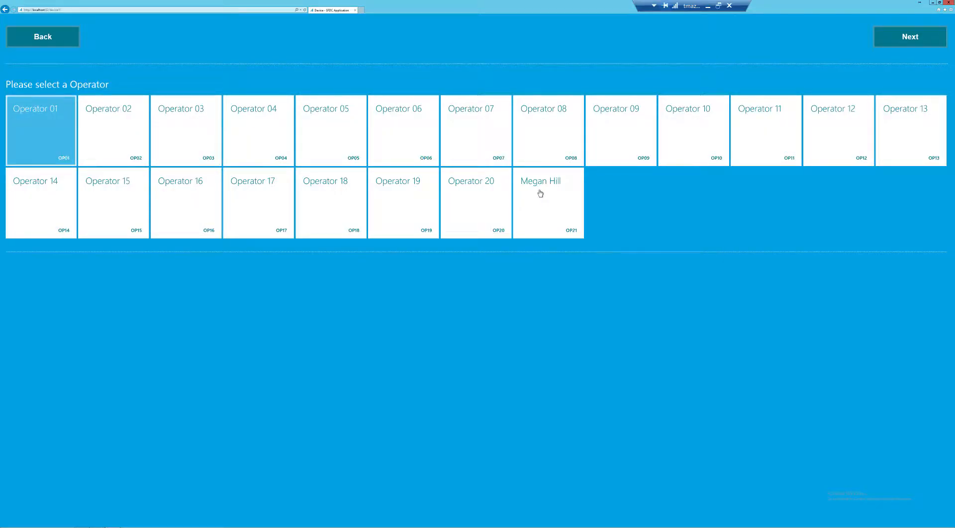
{"action": "left_click", "coordinate": [547, 203]}
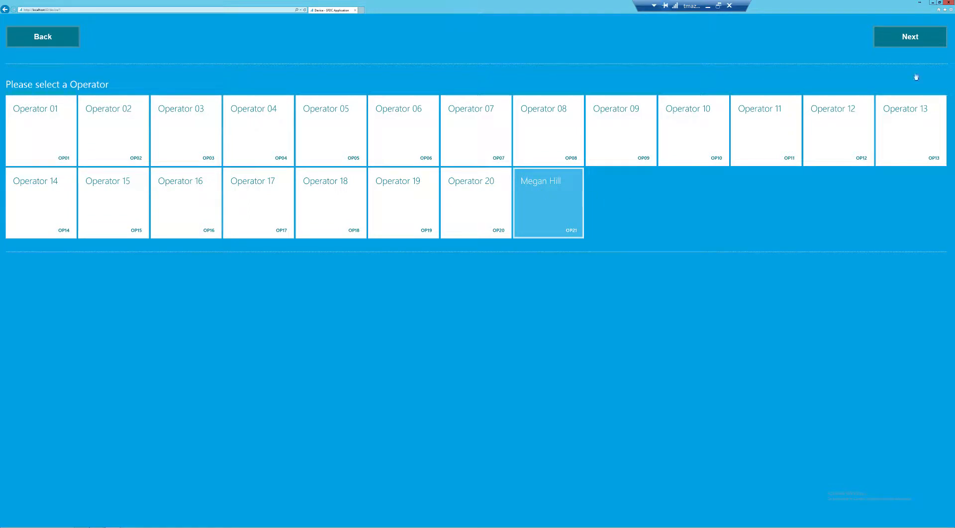
{"action": "left_click", "coordinate": [909, 36]}
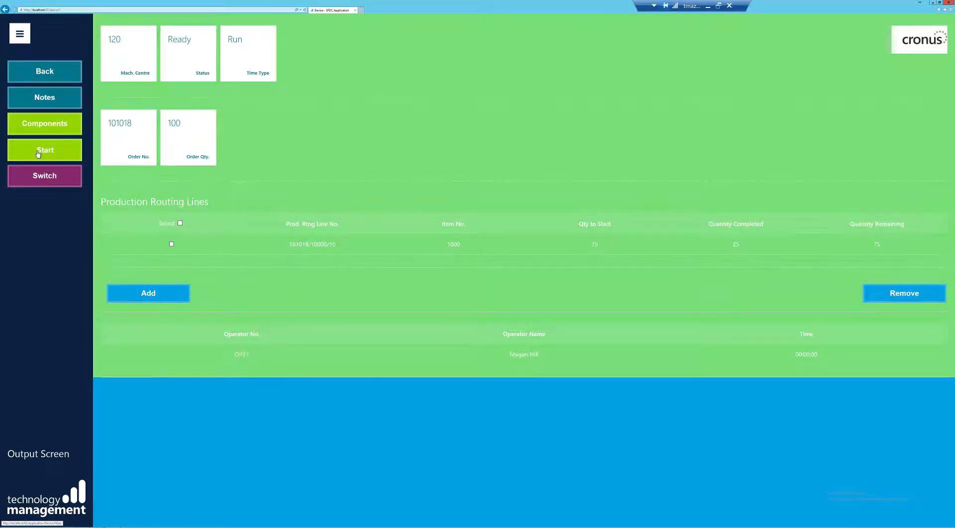
Step: Start order 101018 on machine center 120 and review its 'Dummy' document note
{"action": "left_click", "coordinate": [44, 150]}
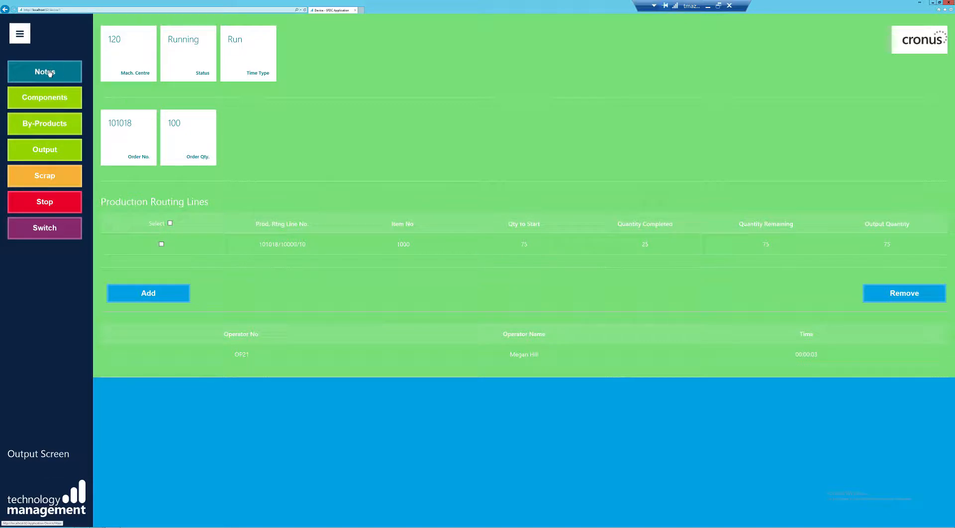
{"action": "left_click", "coordinate": [43, 71]}
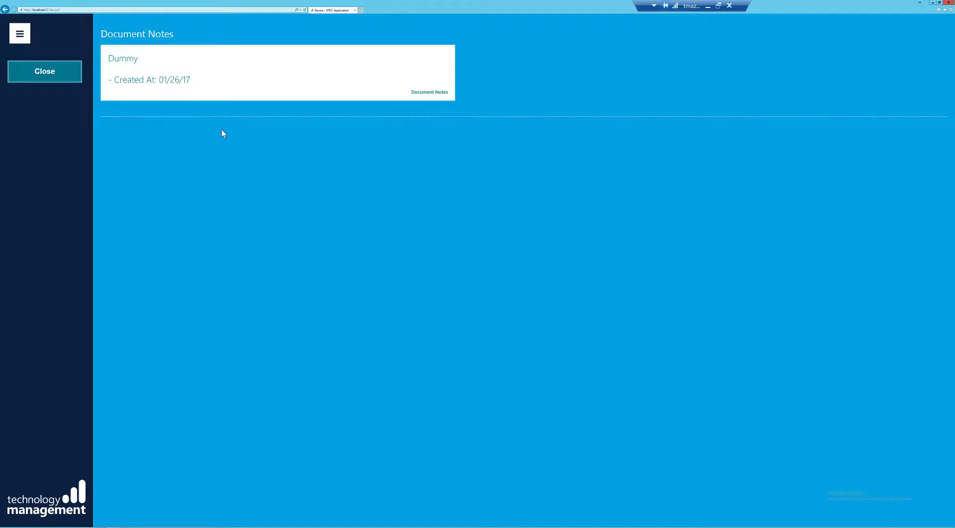
{"action": "mouse_move", "coordinate": [452, 139]}
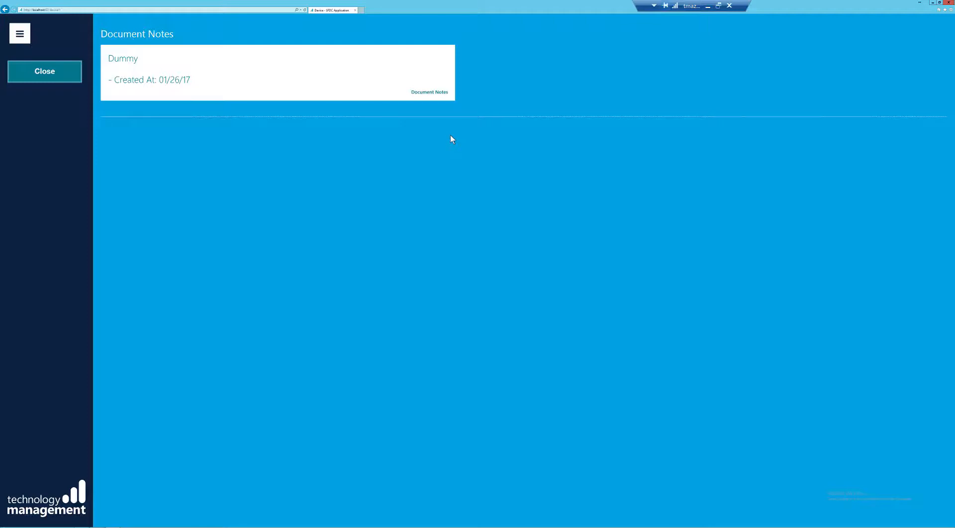
{"action": "mouse_move", "coordinate": [90, 79]}
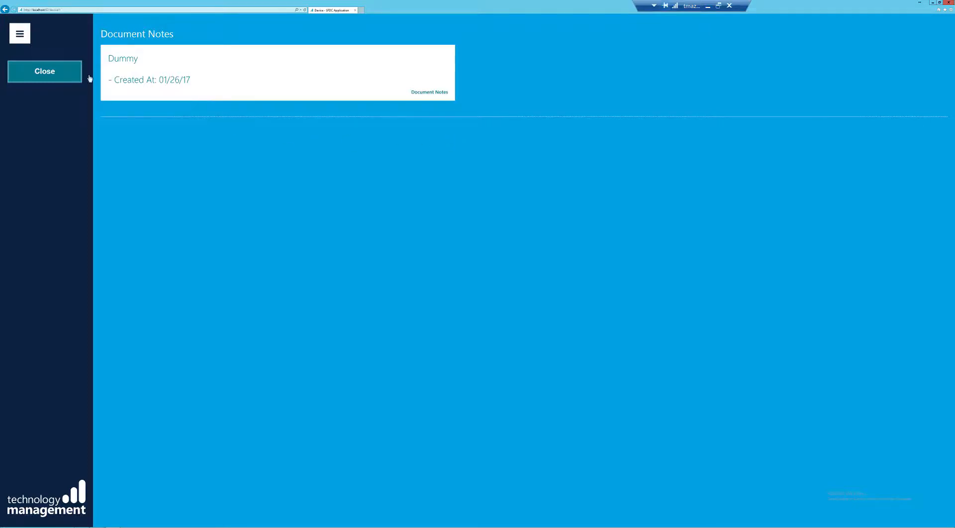
{"action": "left_click", "coordinate": [44, 71]}
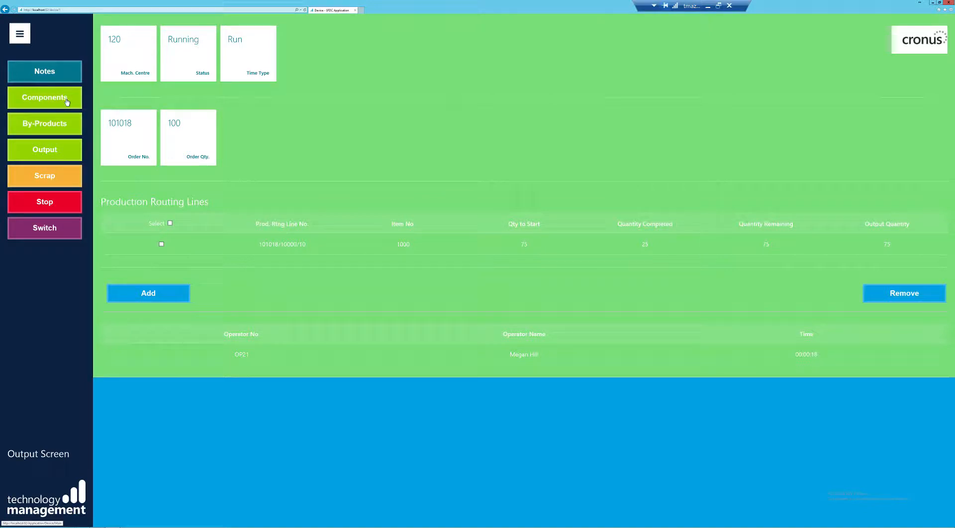
{"action": "mouse_move", "coordinate": [52, 130]}
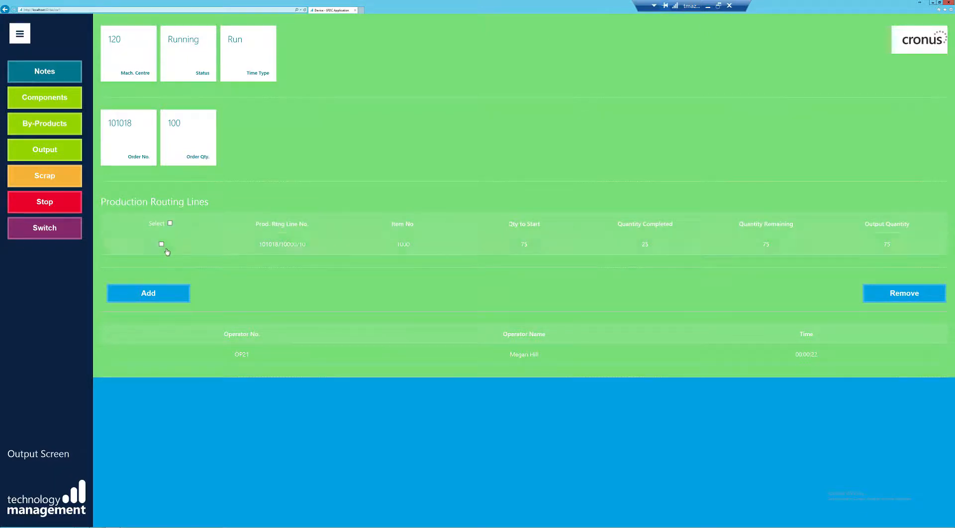
Step: Record a Front Wheel by-product with no variant for order 101018's routing line
{"action": "left_click", "coordinate": [161, 244]}
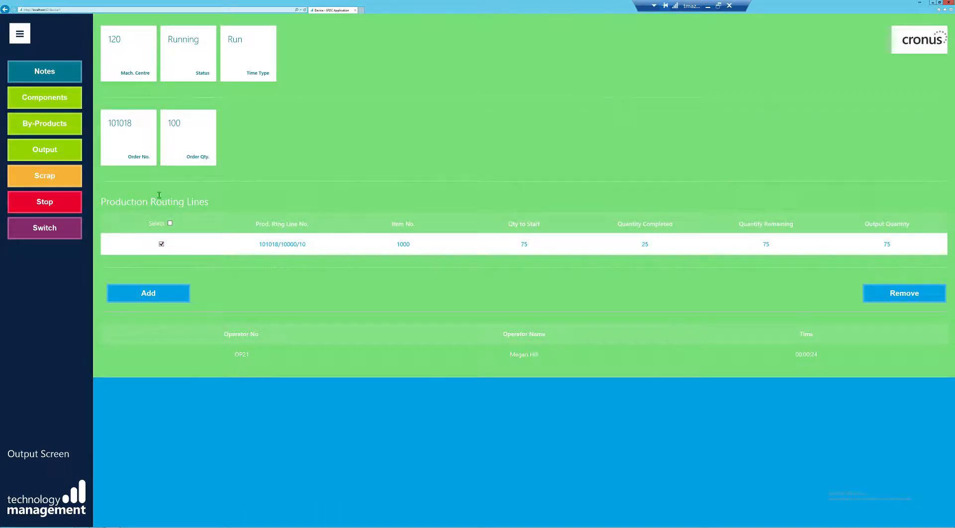
{"action": "left_click", "coordinate": [44, 150]}
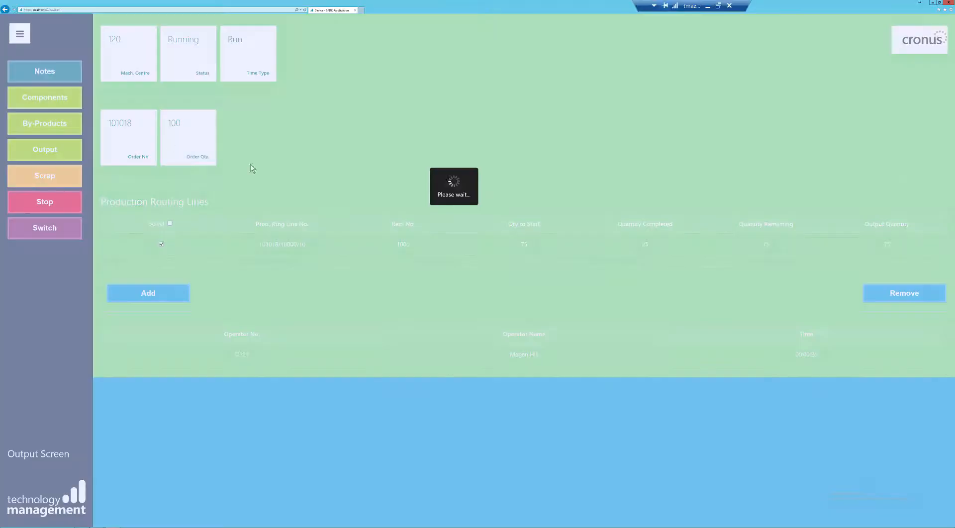
{"action": "left_click", "coordinate": [44, 152]}
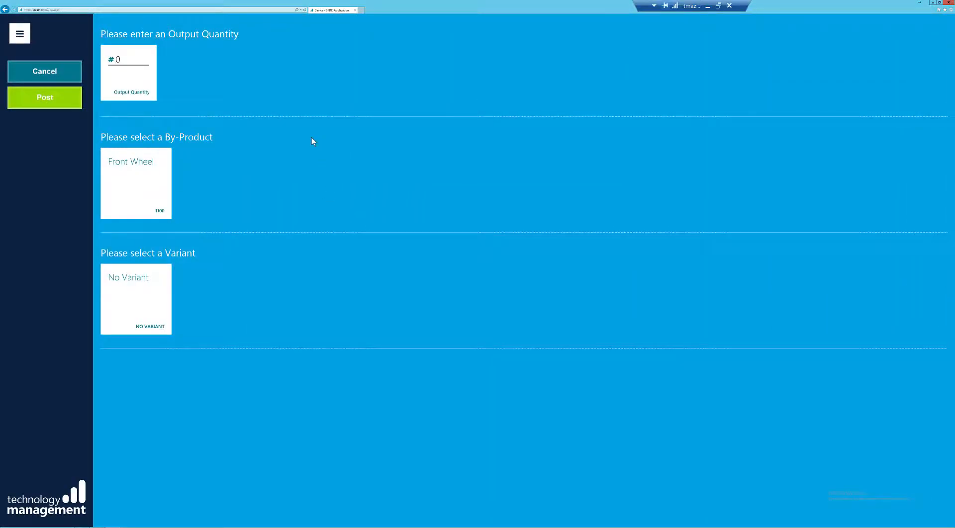
{"action": "mouse_move", "coordinate": [340, 136]}
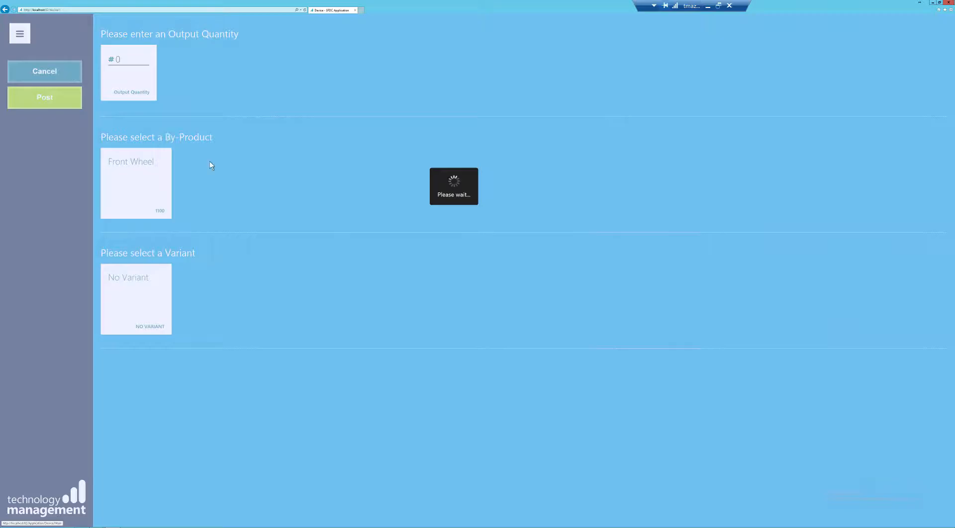
{"action": "left_click", "coordinate": [44, 98]}
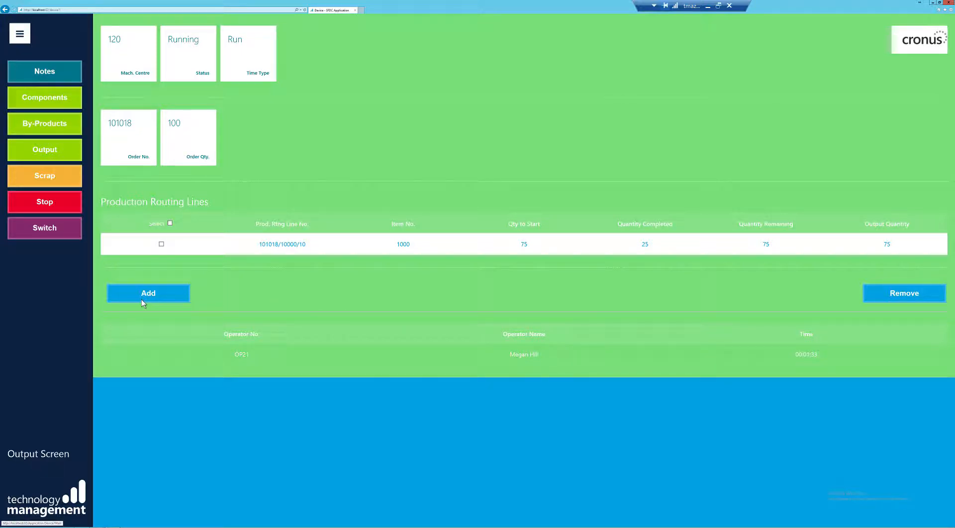
{"action": "left_click", "coordinate": [148, 293]}
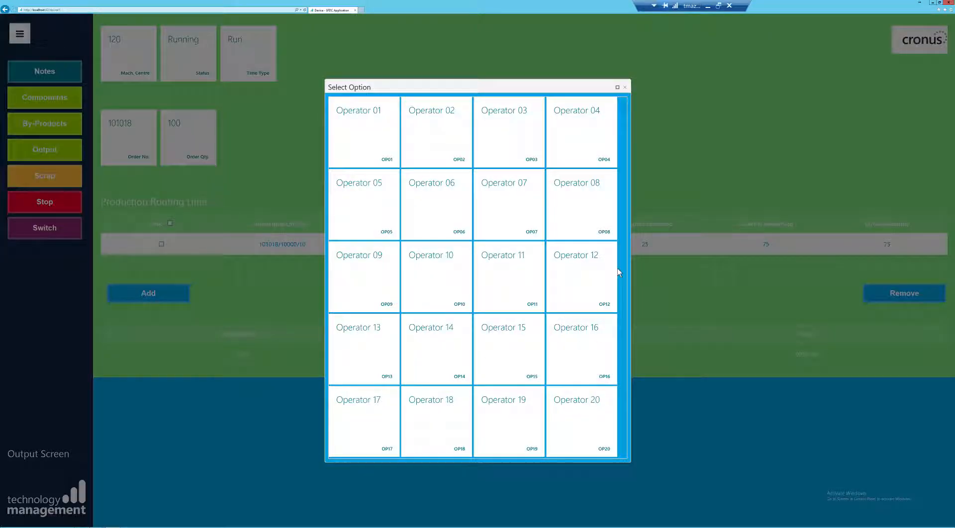
{"action": "left_click", "coordinate": [581, 348]}
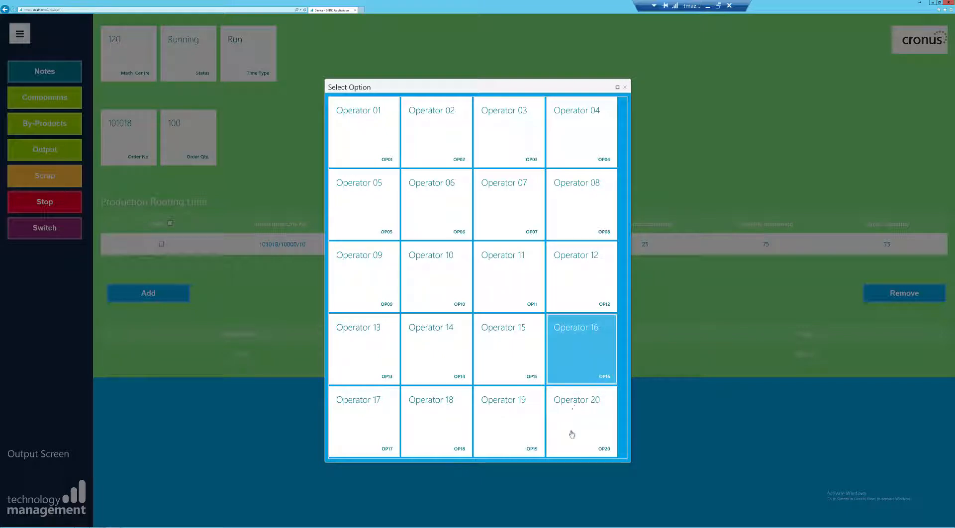
{"action": "left_click", "coordinate": [581, 422]}
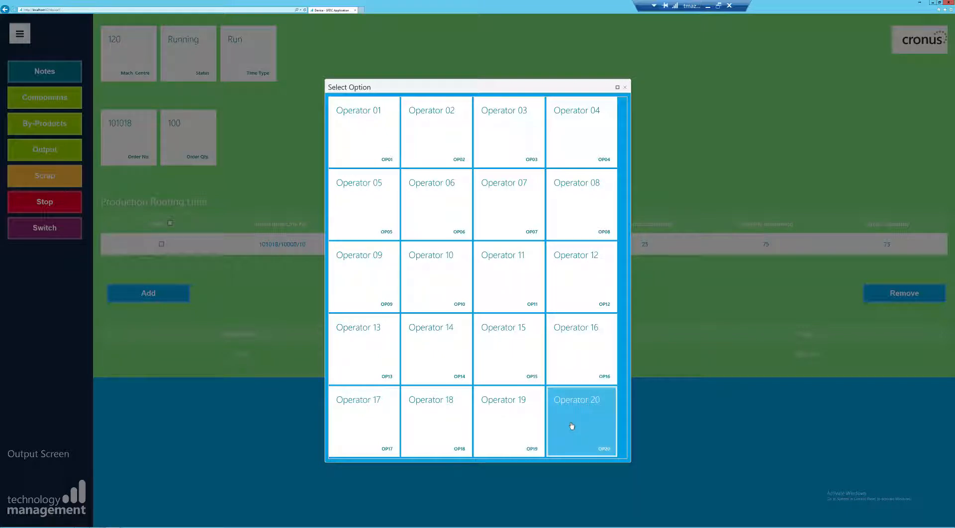
{"action": "left_click", "coordinate": [580, 421]}
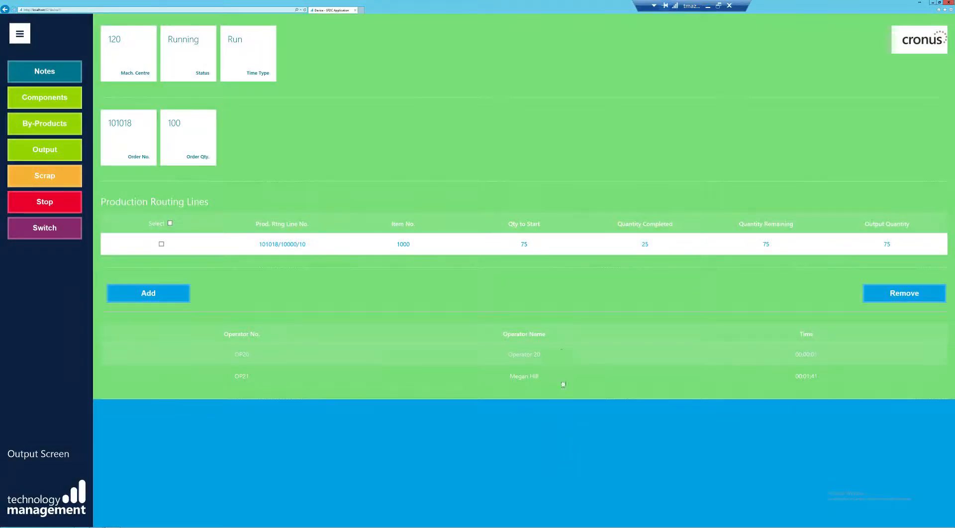